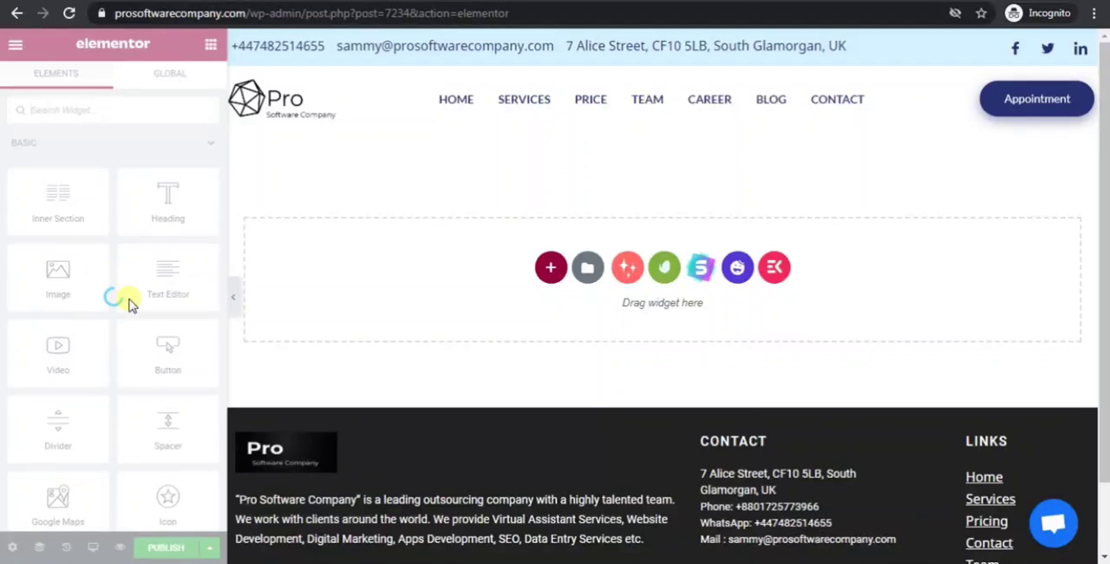
pyautogui.moveTo(128, 325)
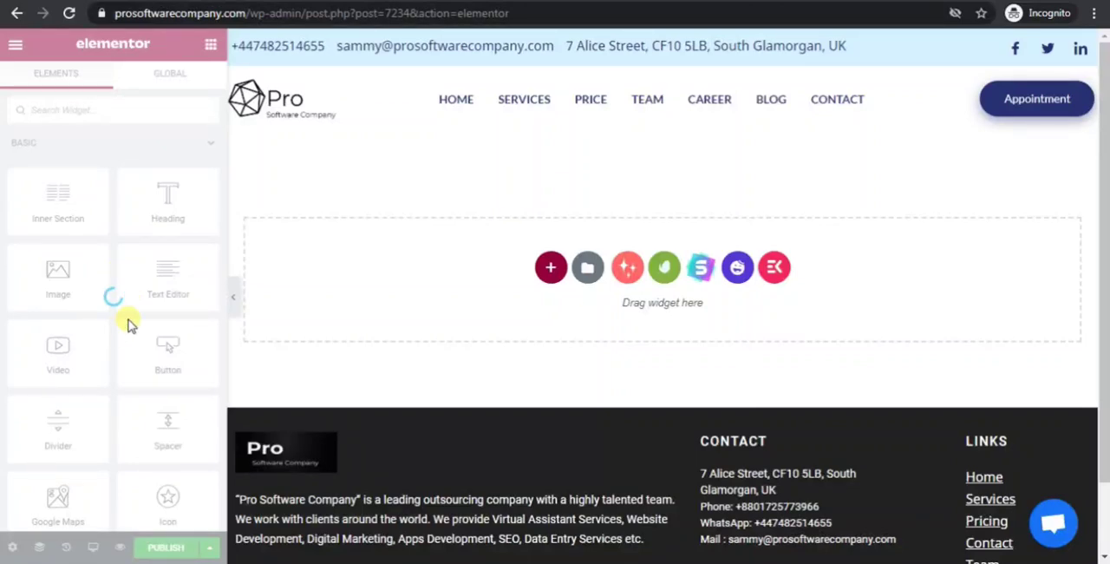
pyautogui.moveTo(117, 316)
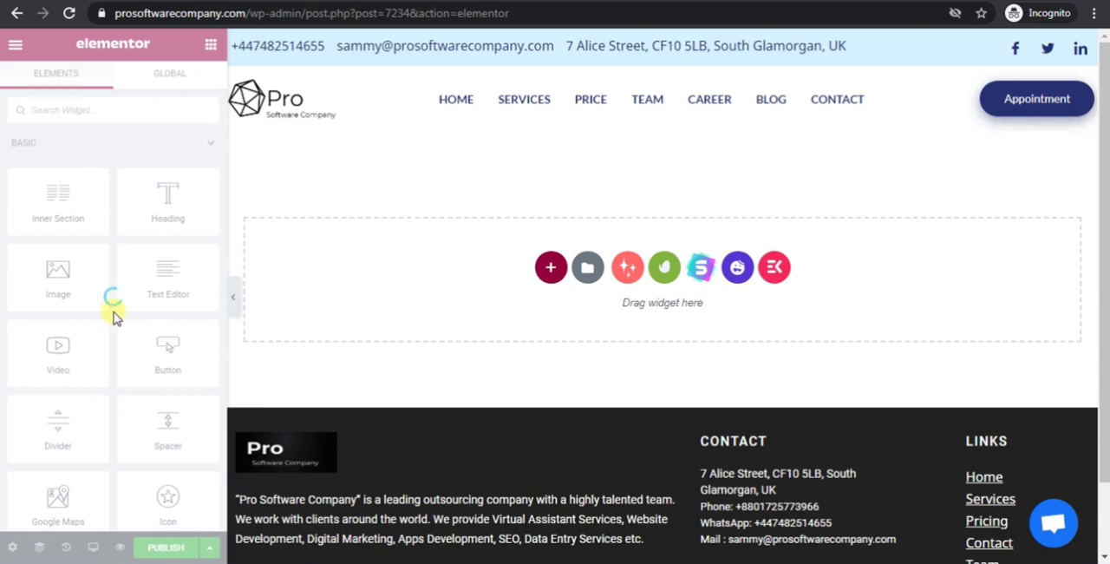
pyautogui.moveTo(143, 291)
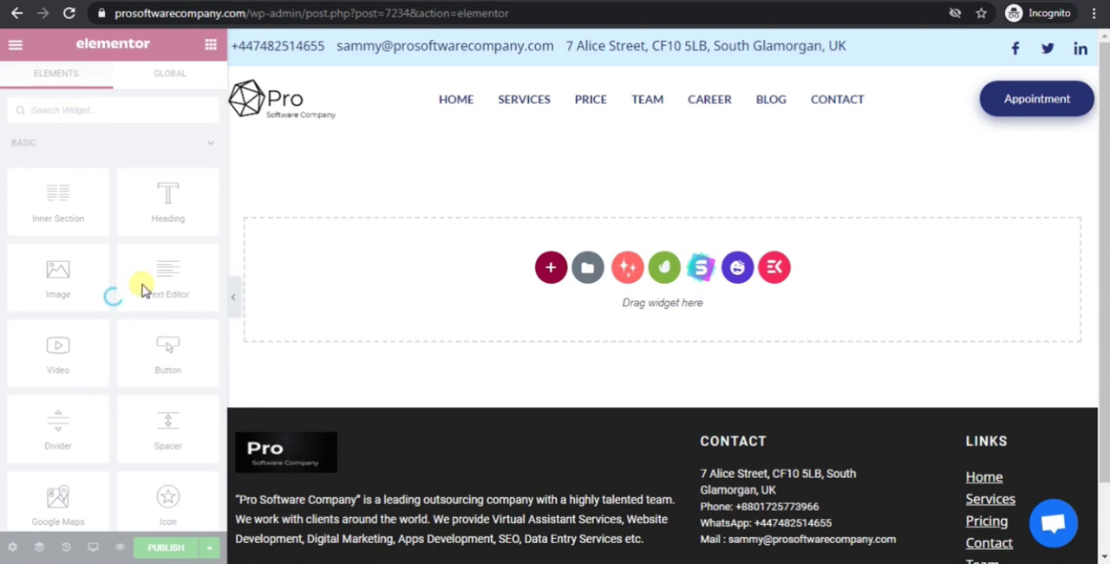
# Step: Enable Switch Editor Loader Method under Elementor's Advanced settings and save the changes
pyautogui.click(15, 13)
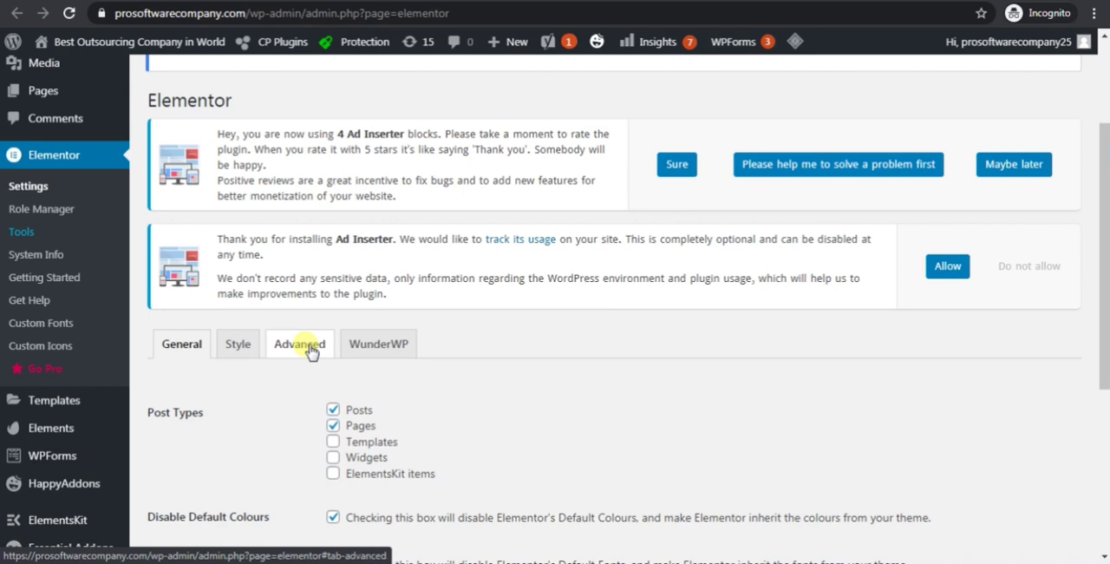
pyautogui.click(300, 344)
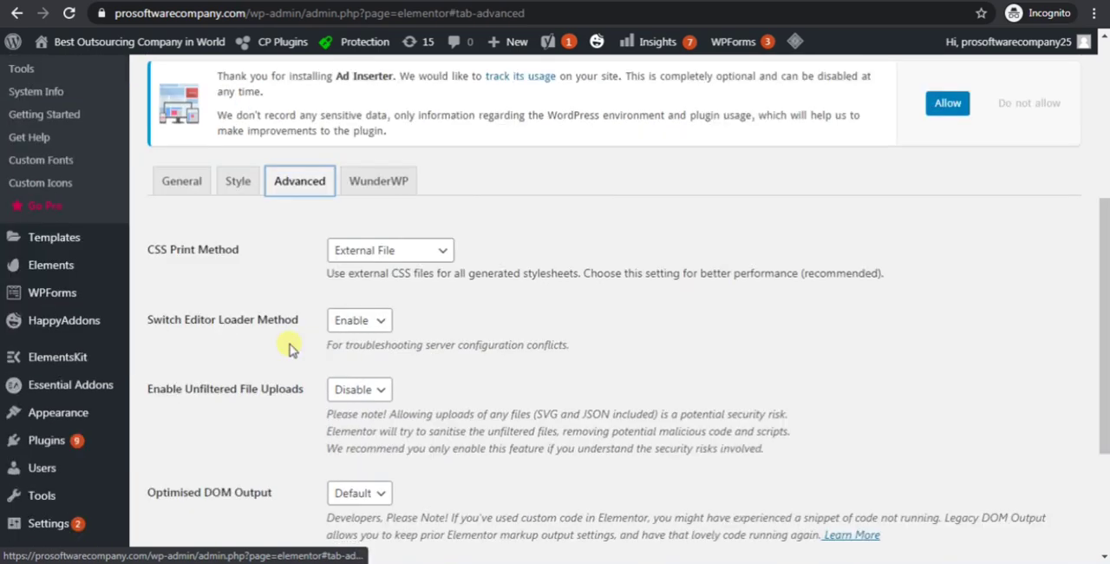
pyautogui.scroll(-3)
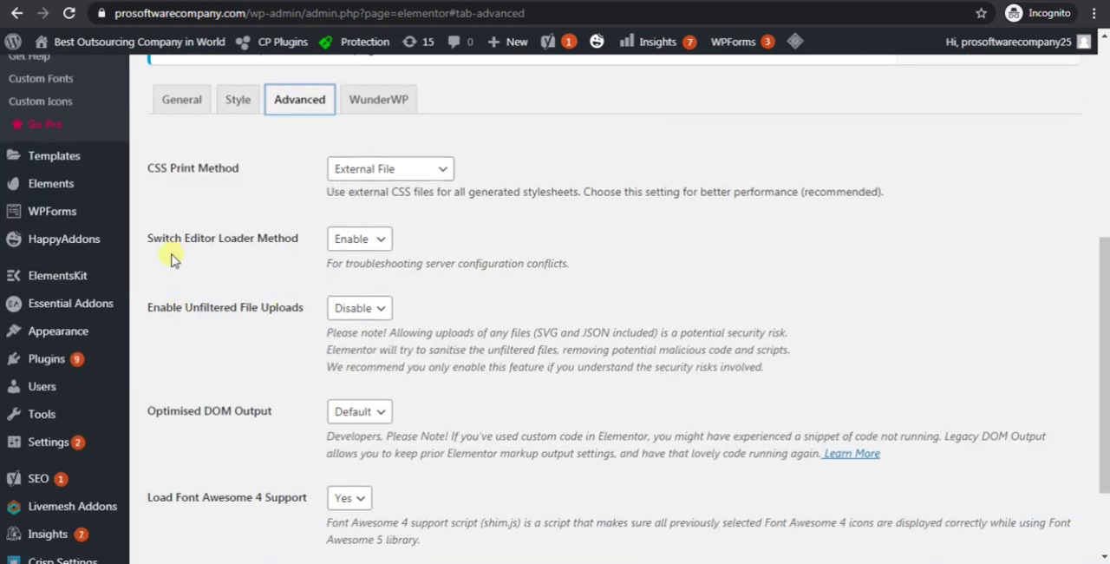
pyautogui.doubleClick(162, 238)
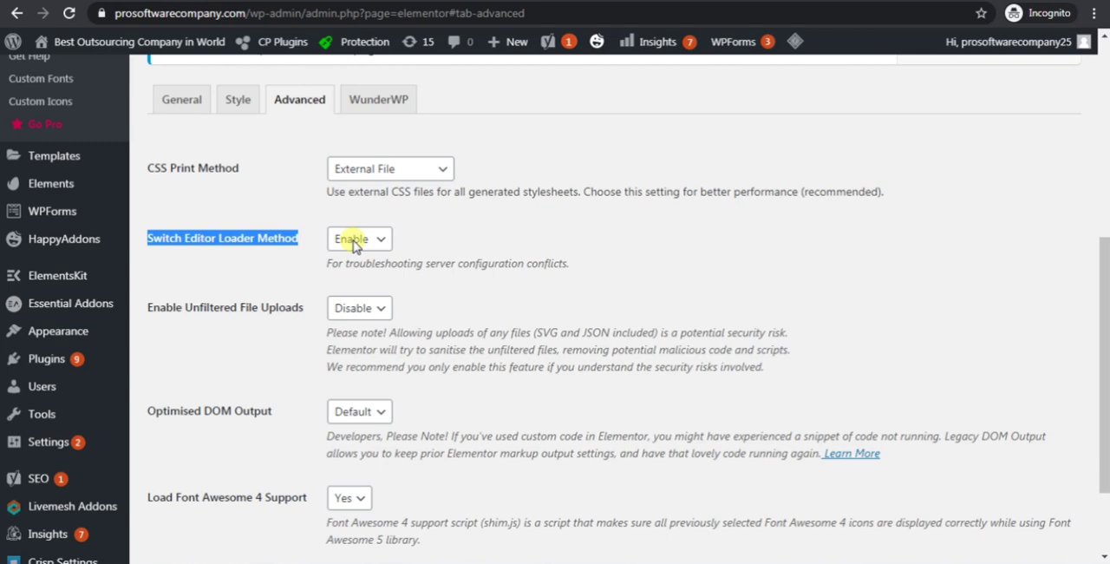
pyautogui.scroll(-3)
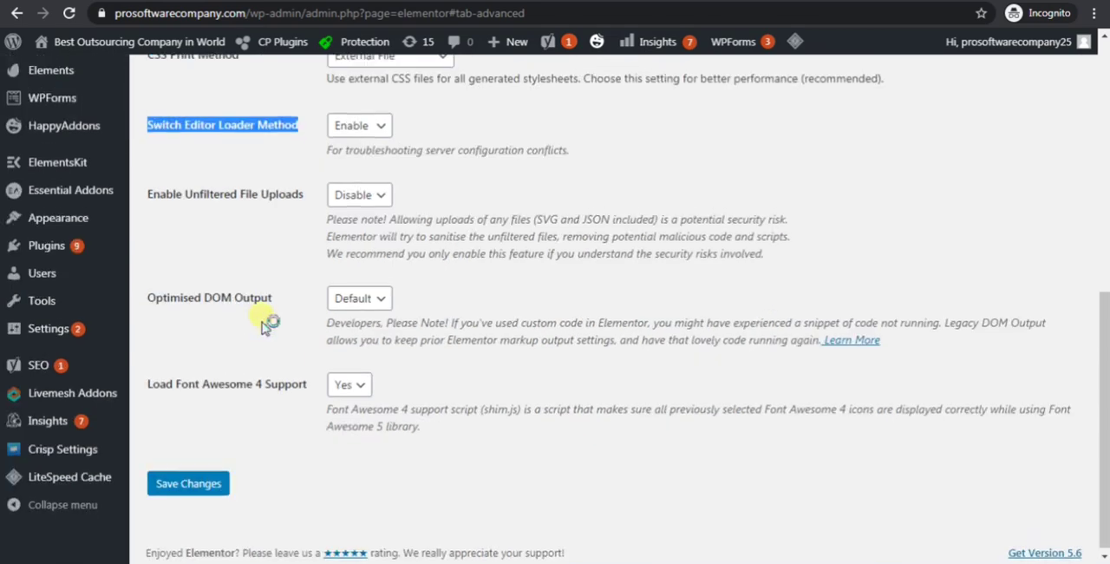
pyautogui.scroll(3)
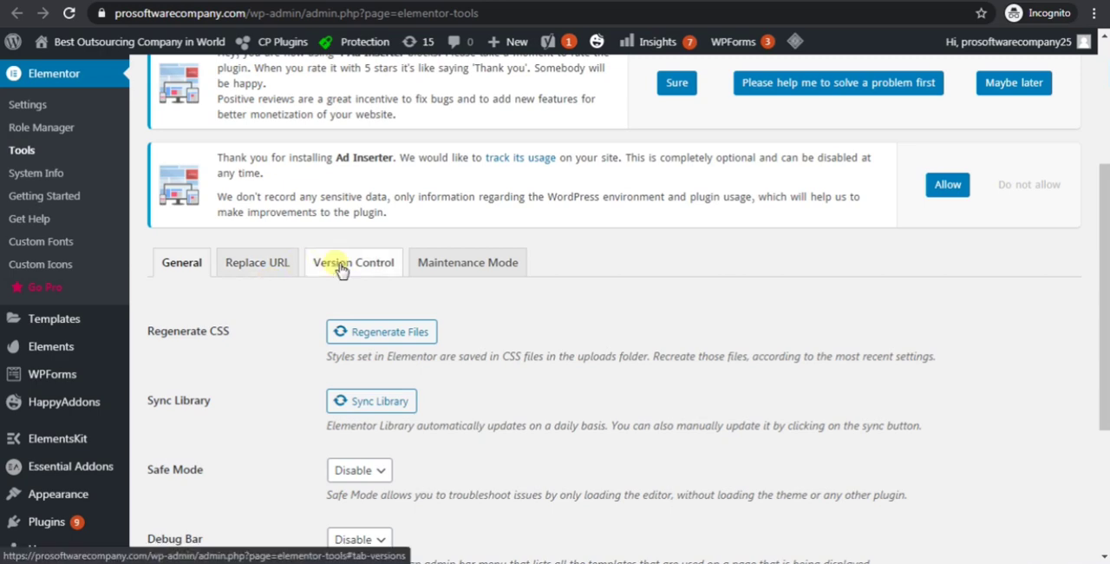
# Step: Pick 3.0.8.1 as Elementor's rollback version on the Version Control tab
pyautogui.click(353, 262)
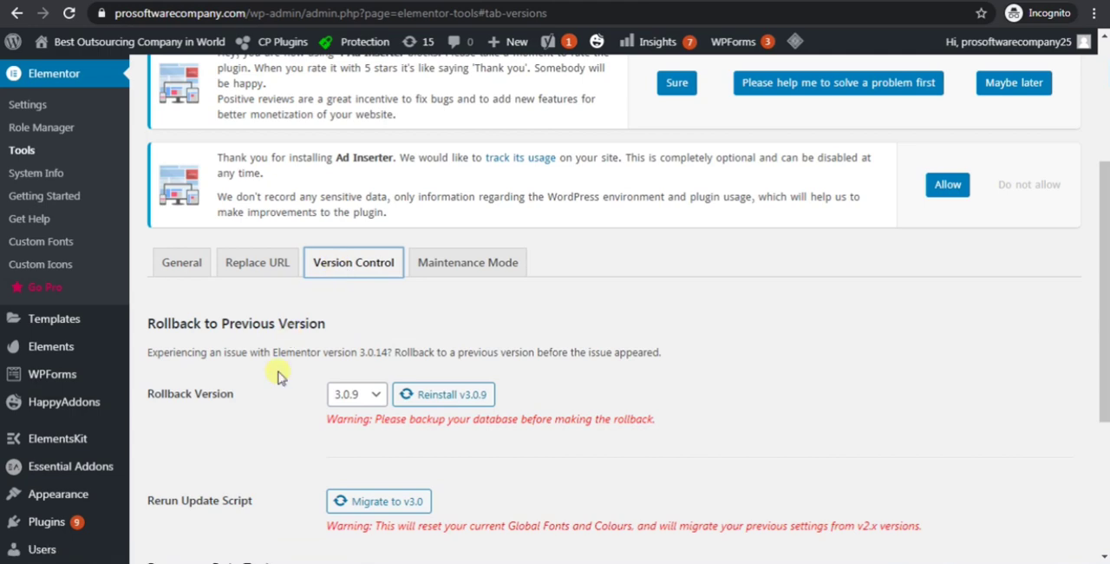
pyautogui.moveTo(180, 408)
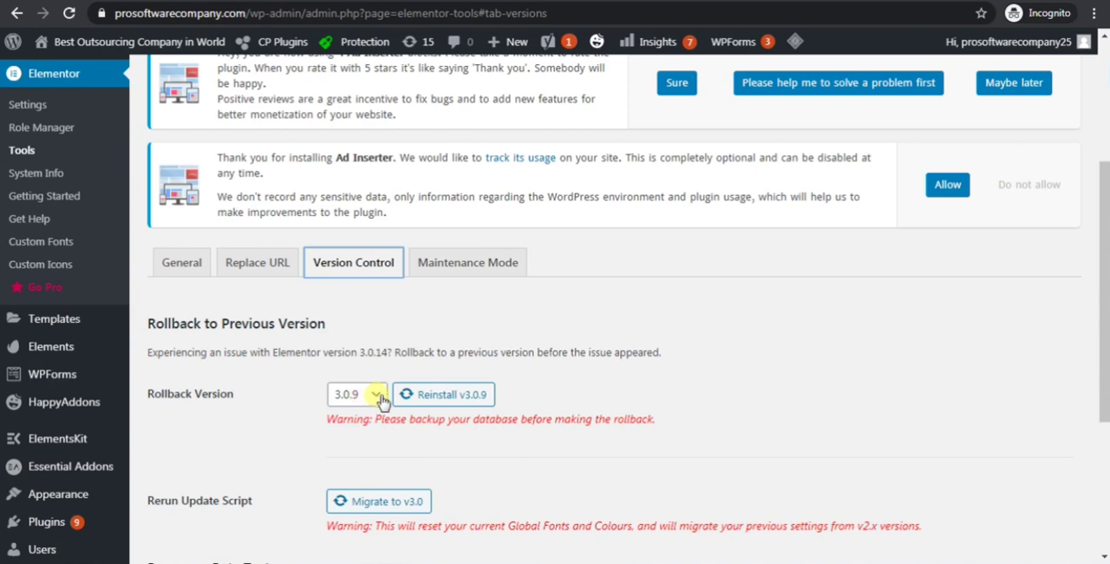
pyautogui.click(356, 394)
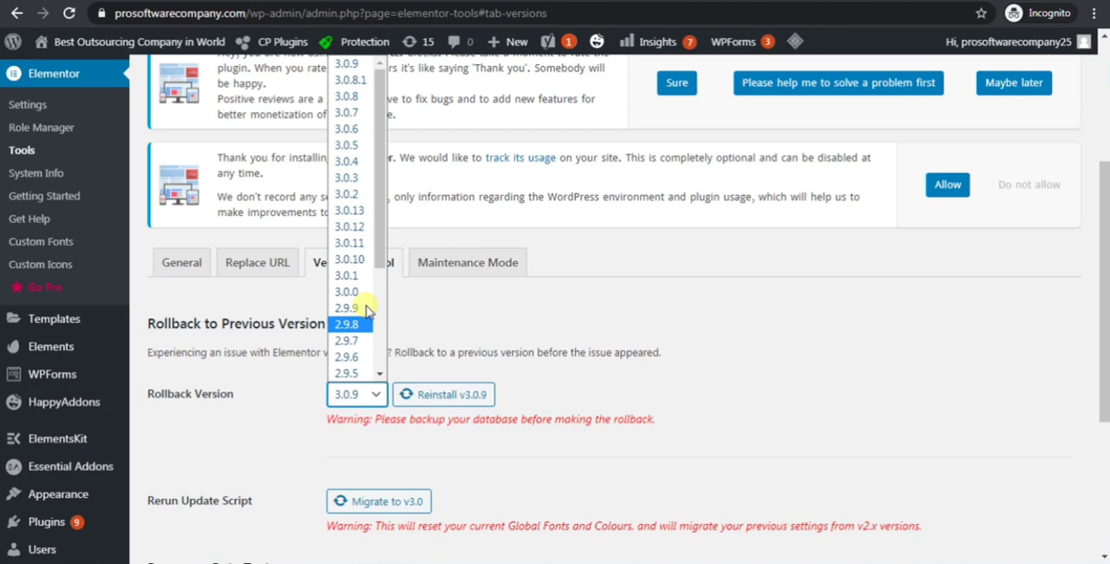
pyautogui.moveTo(346, 96)
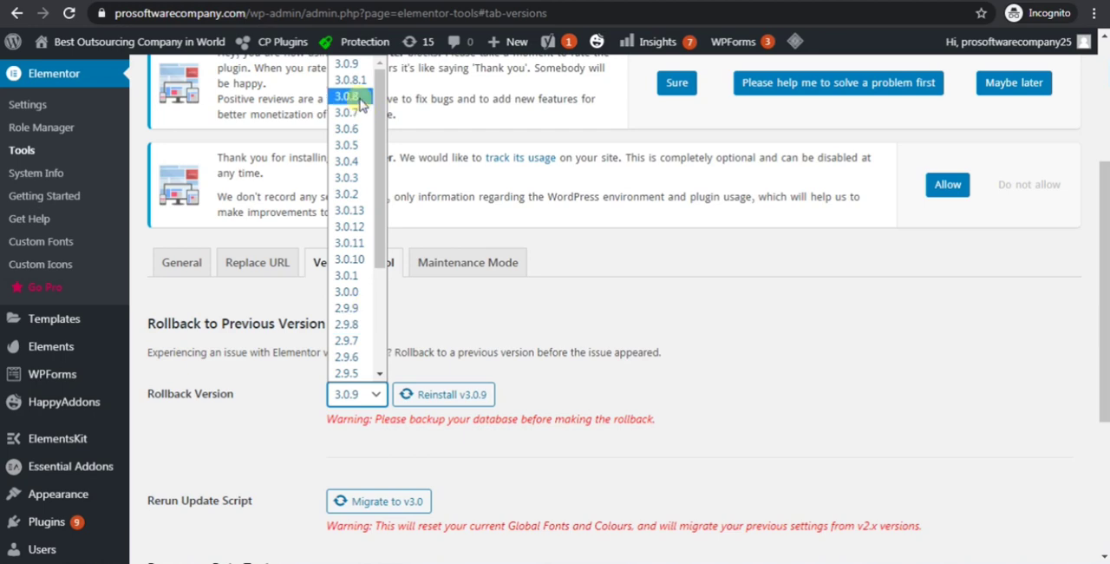
pyautogui.click(350, 79)
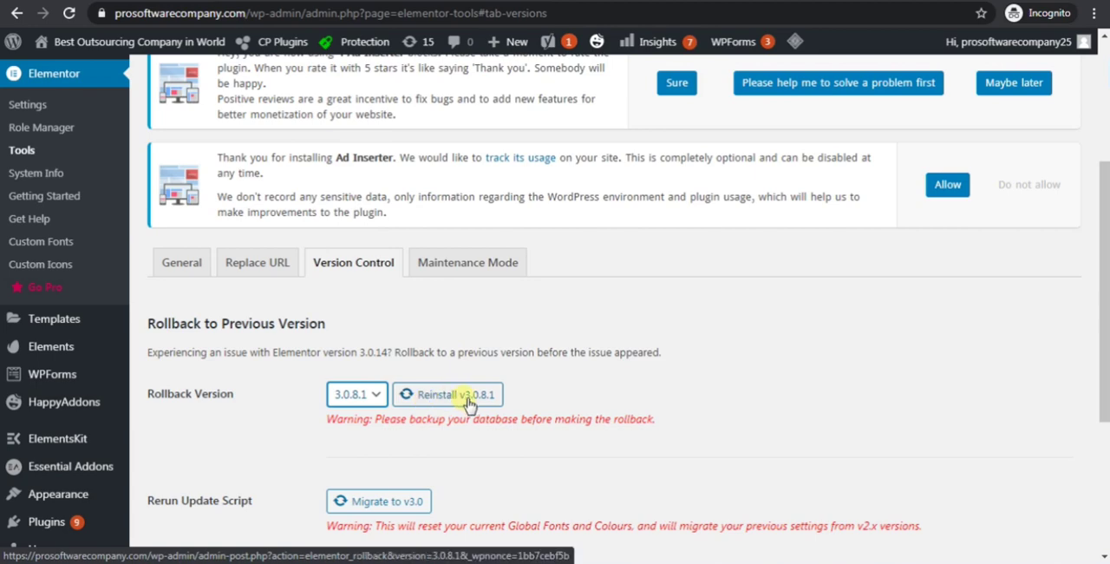
pyautogui.moveTo(288, 406)
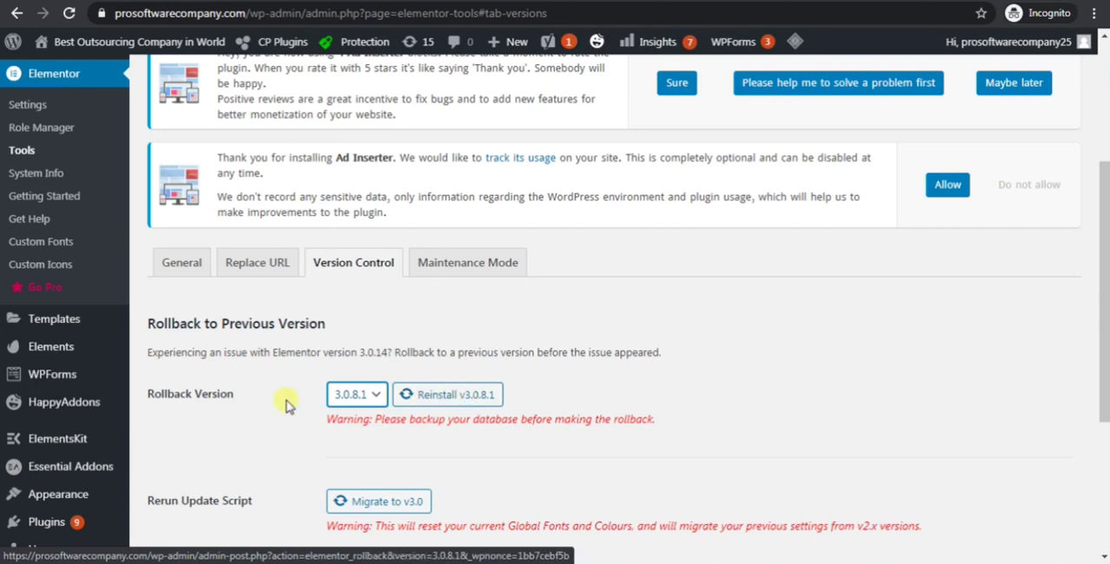
pyautogui.scroll(-3)
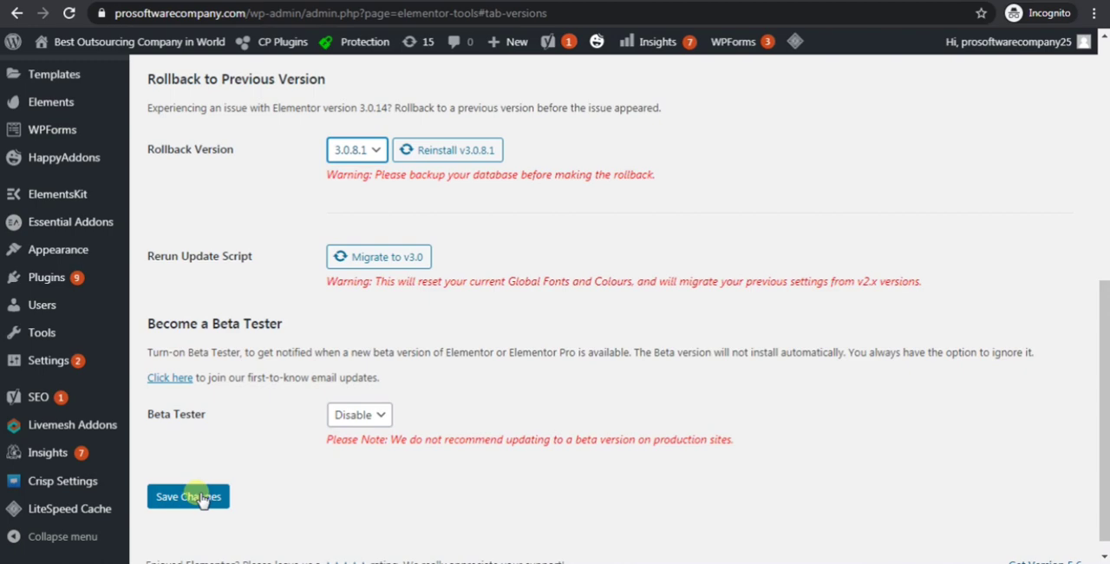
pyautogui.moveTo(261, 505)
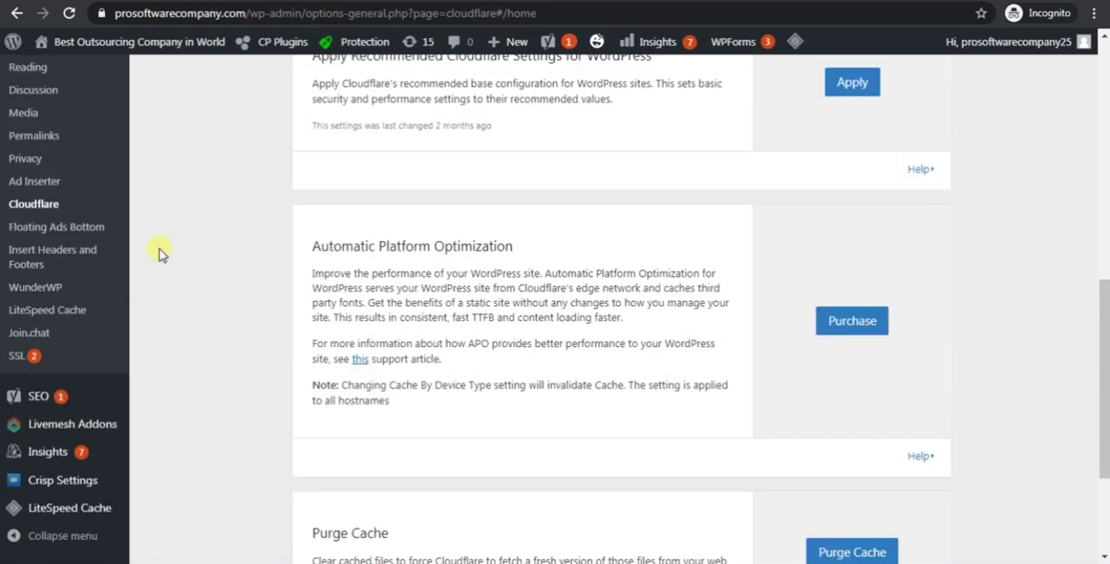
# Step: Purge Everything from the Cloudflare cache on its settings page and confirm
pyautogui.scroll(3)
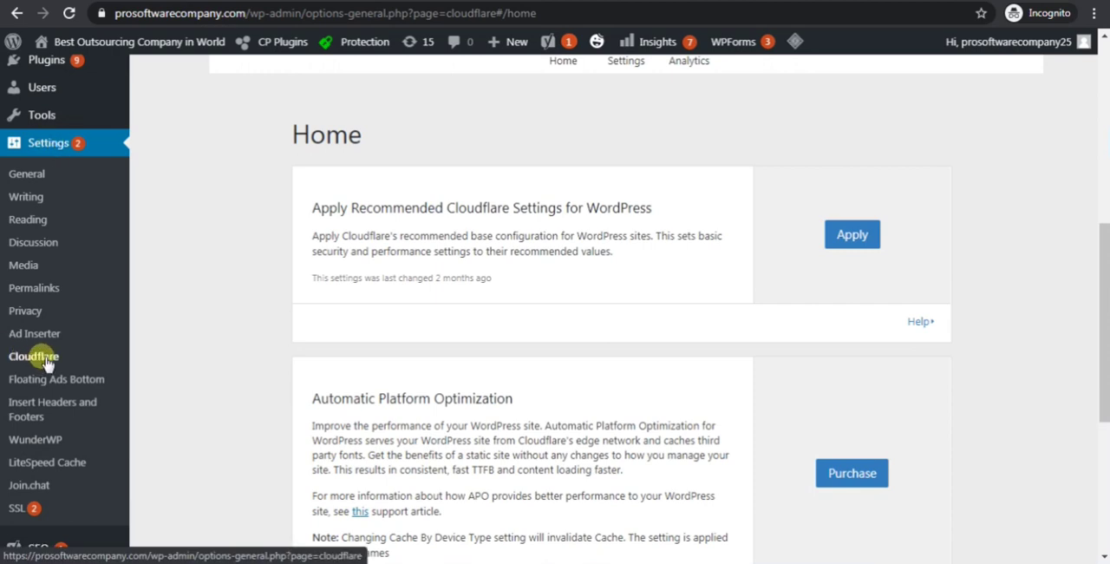
pyautogui.moveTo(259, 366)
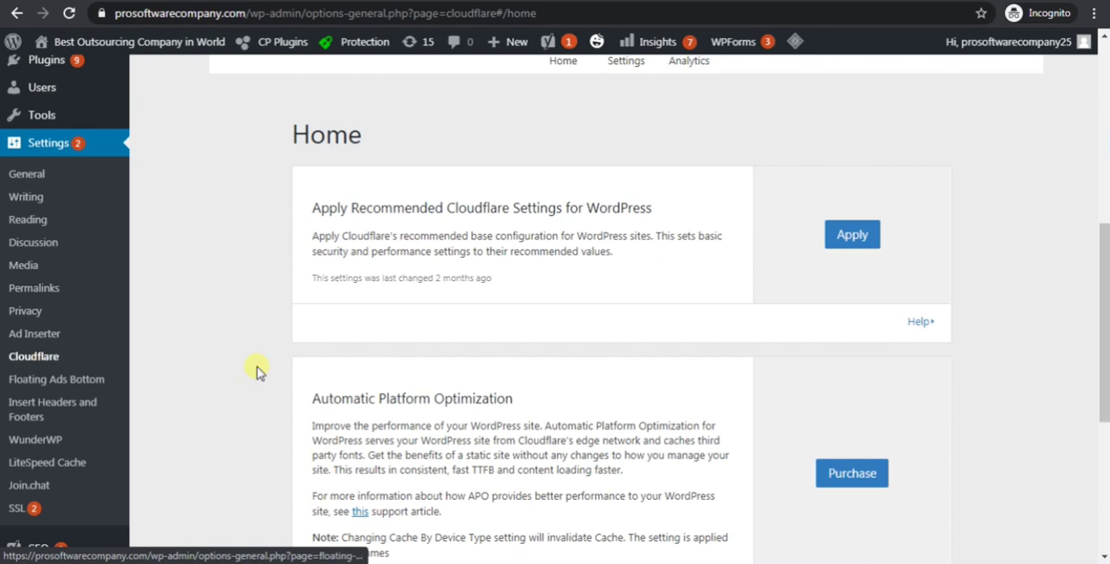
pyautogui.scroll(-3)
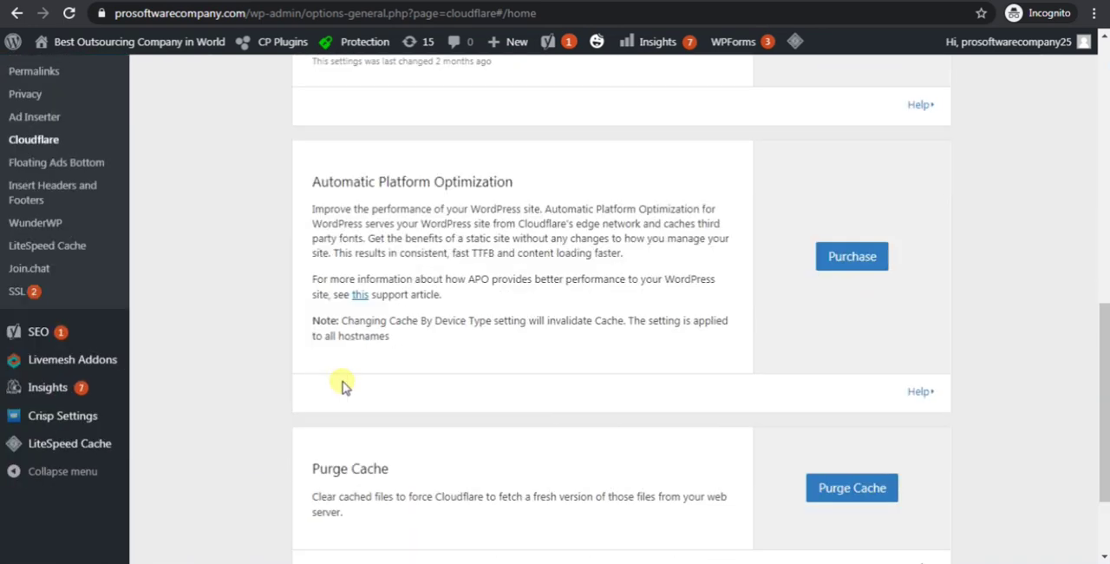
pyautogui.scroll(-3)
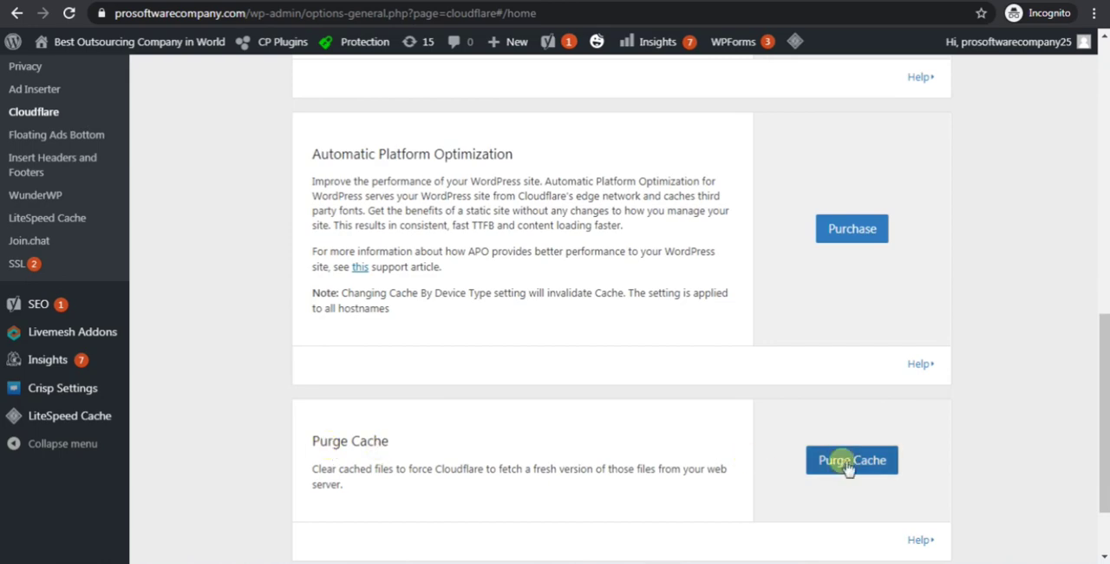
pyautogui.click(852, 460)
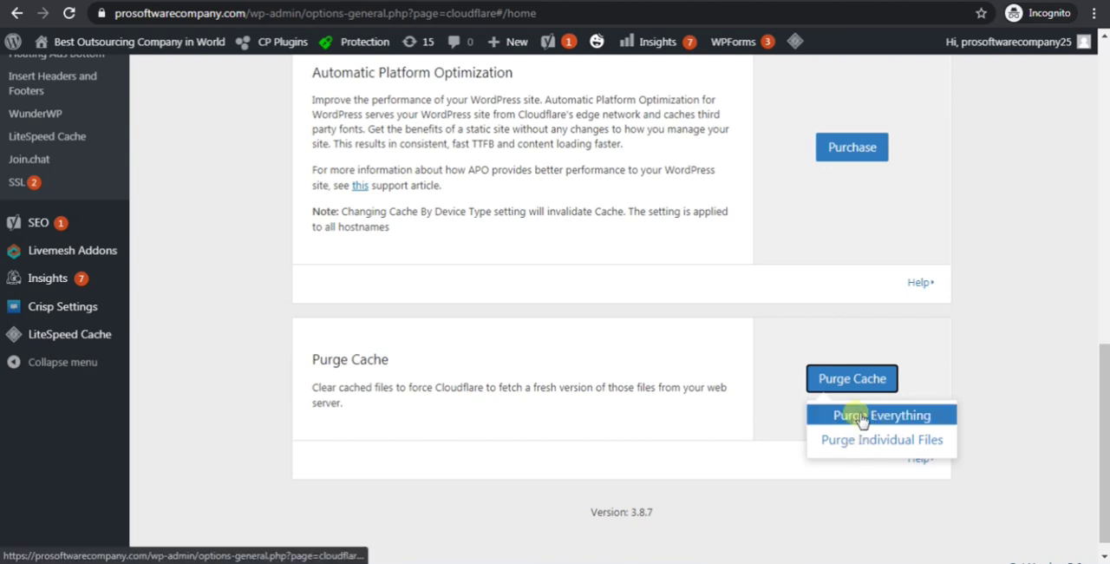
pyautogui.click(881, 415)
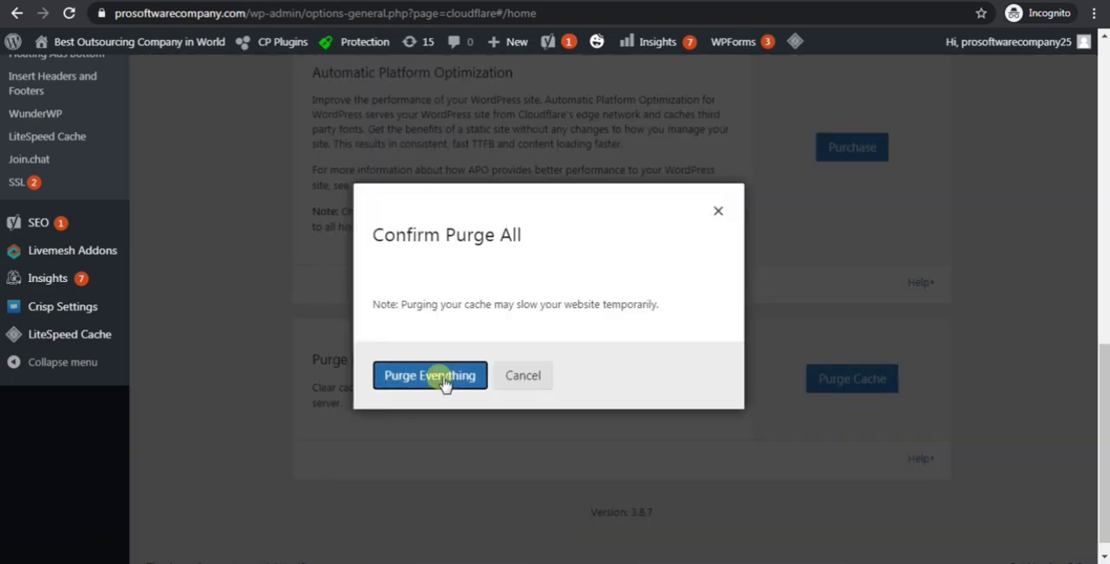
pyautogui.click(429, 375)
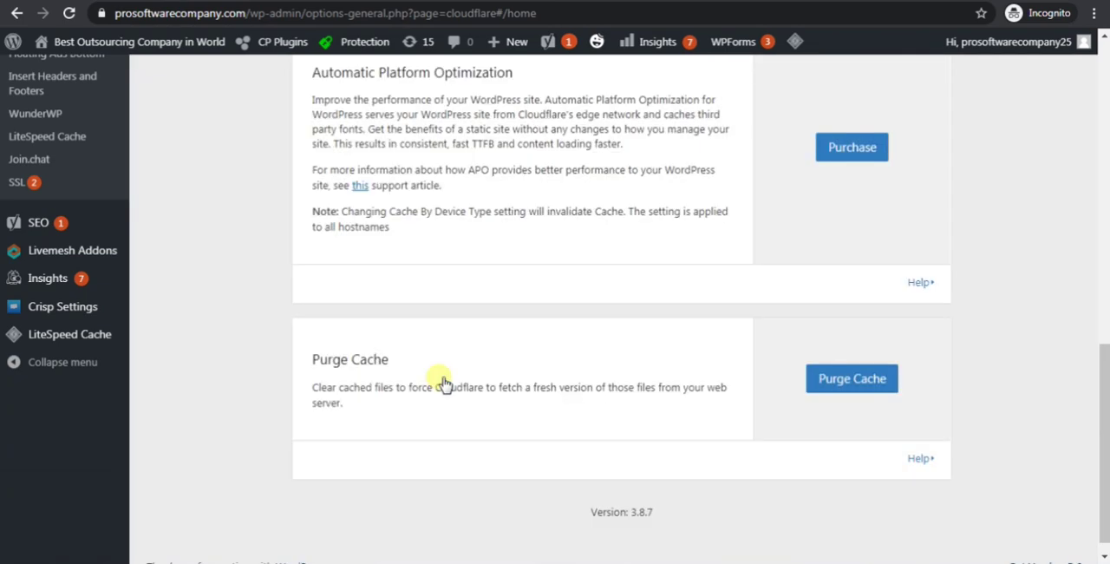
pyautogui.click(851, 378)
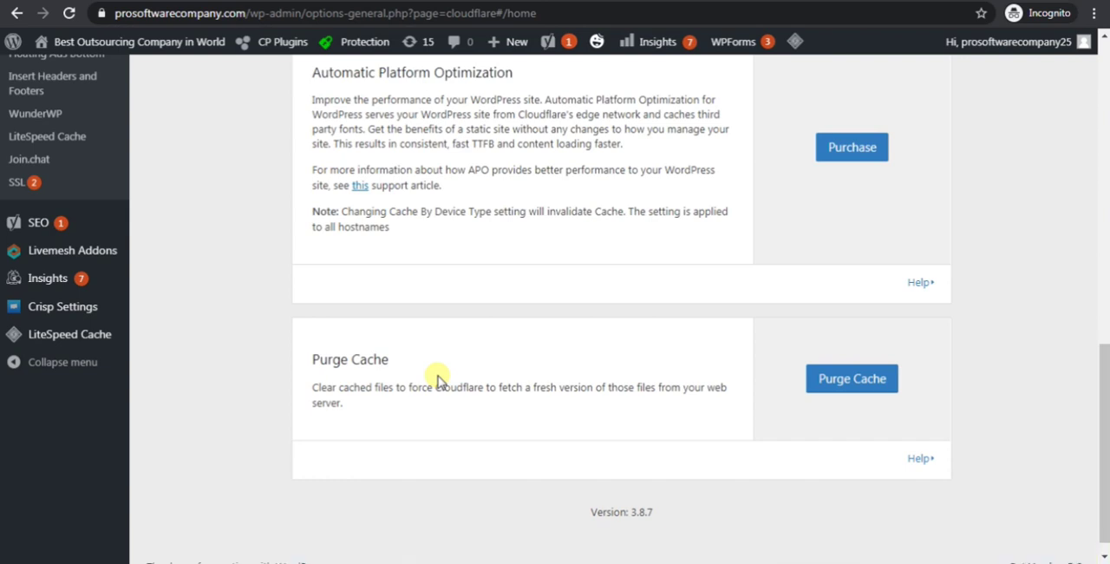
pyautogui.moveTo(434, 382)
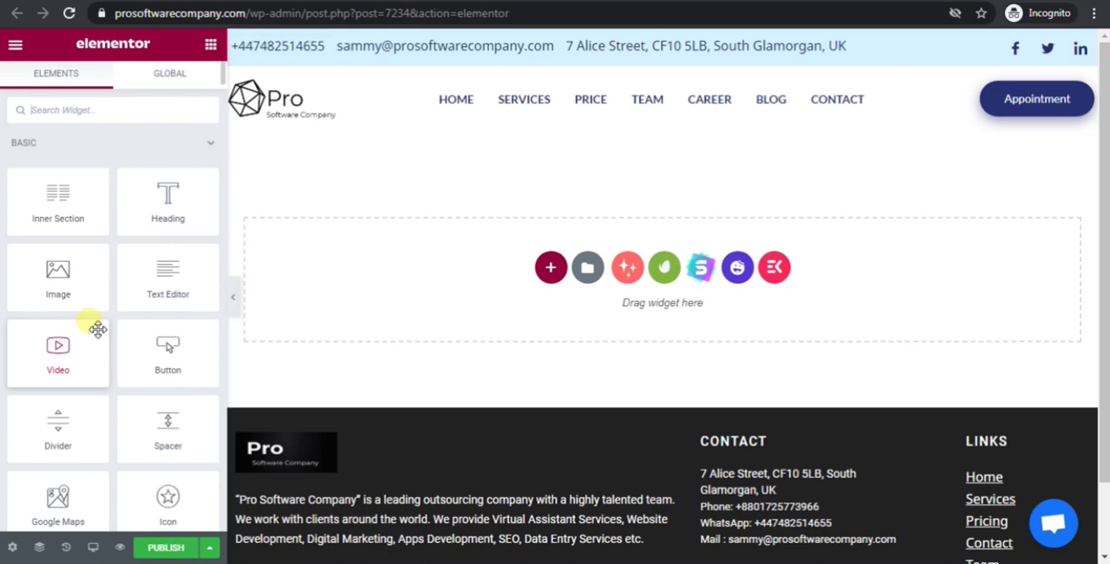
pyautogui.moveTo(115, 360)
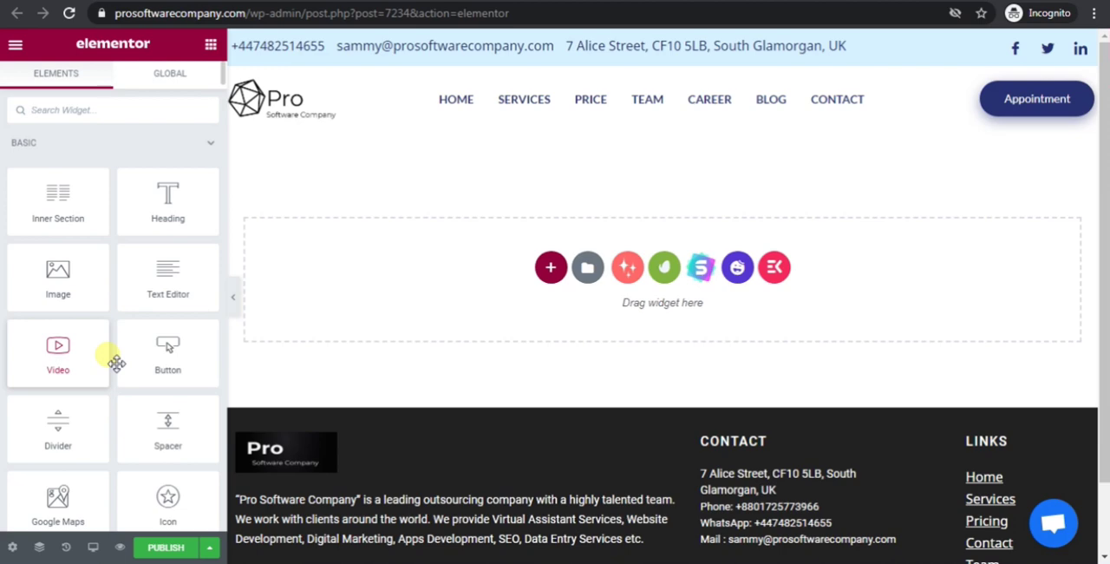
pyautogui.moveTo(155, 356)
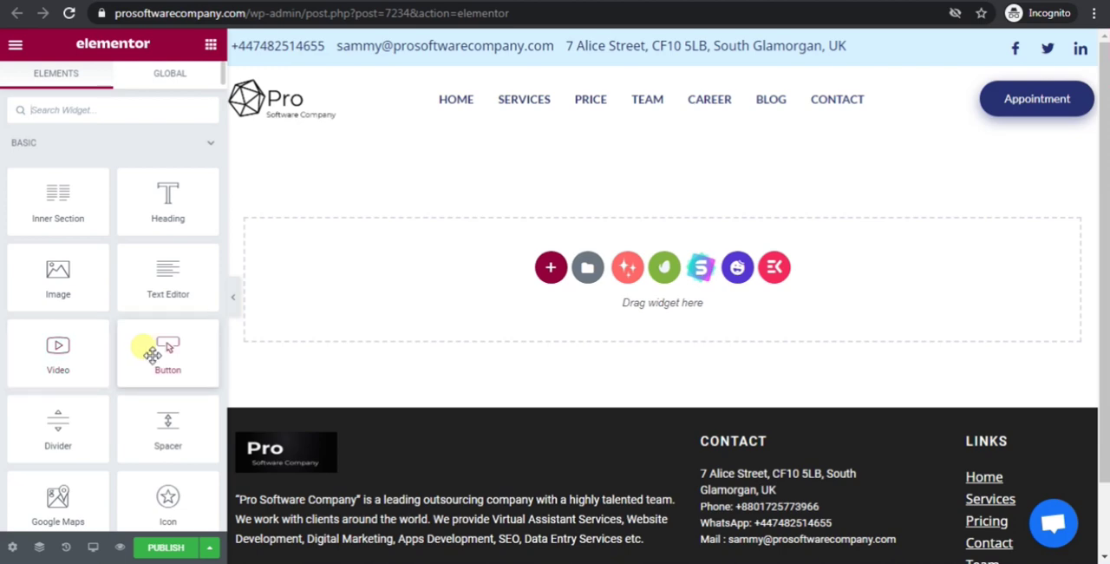